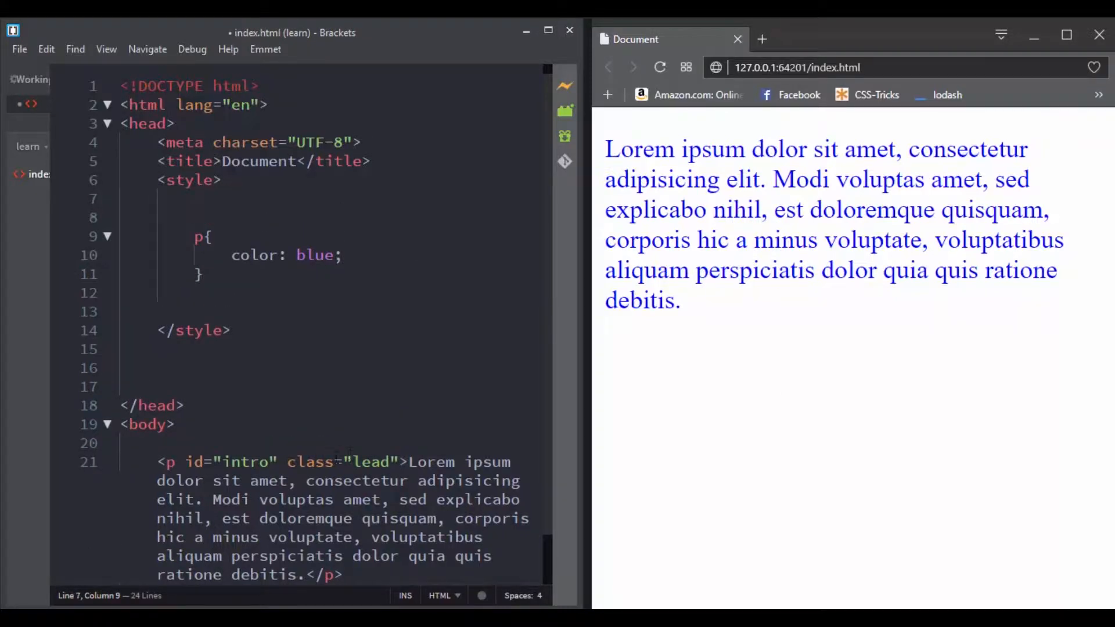
- Type a .lead rule with color: red above the p rule, turning the preview red
text(.l)
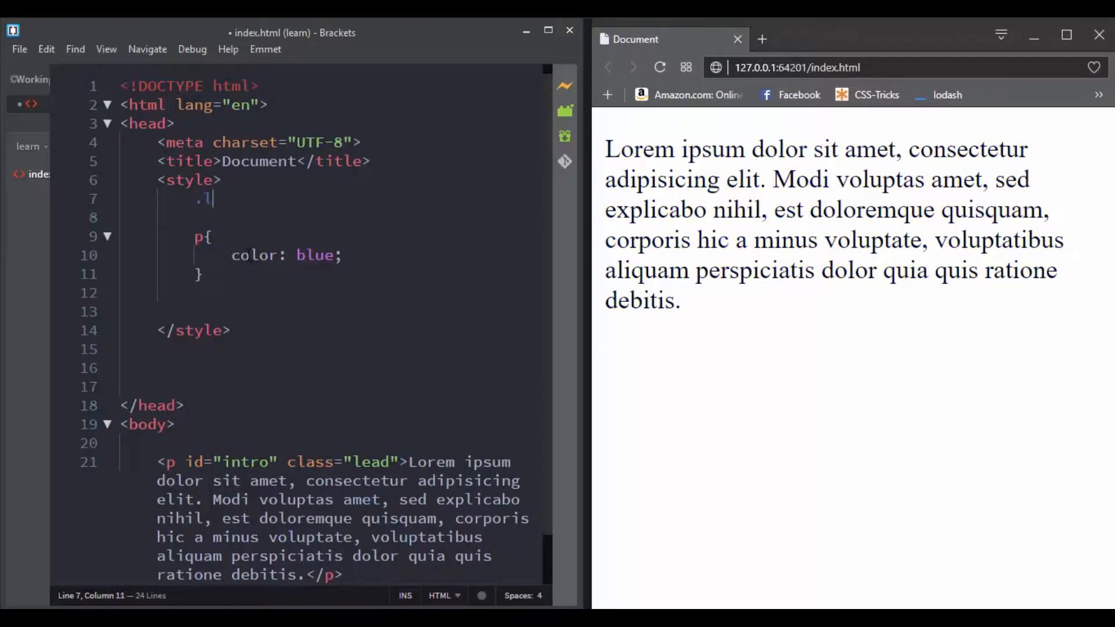
text(ead{)
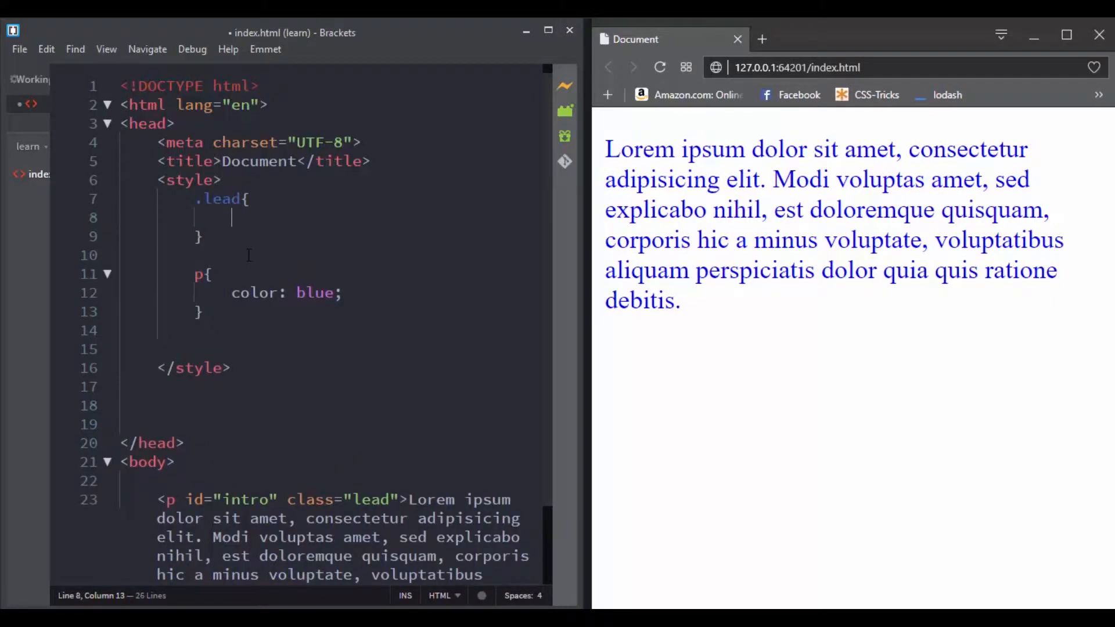
text(color: red;)
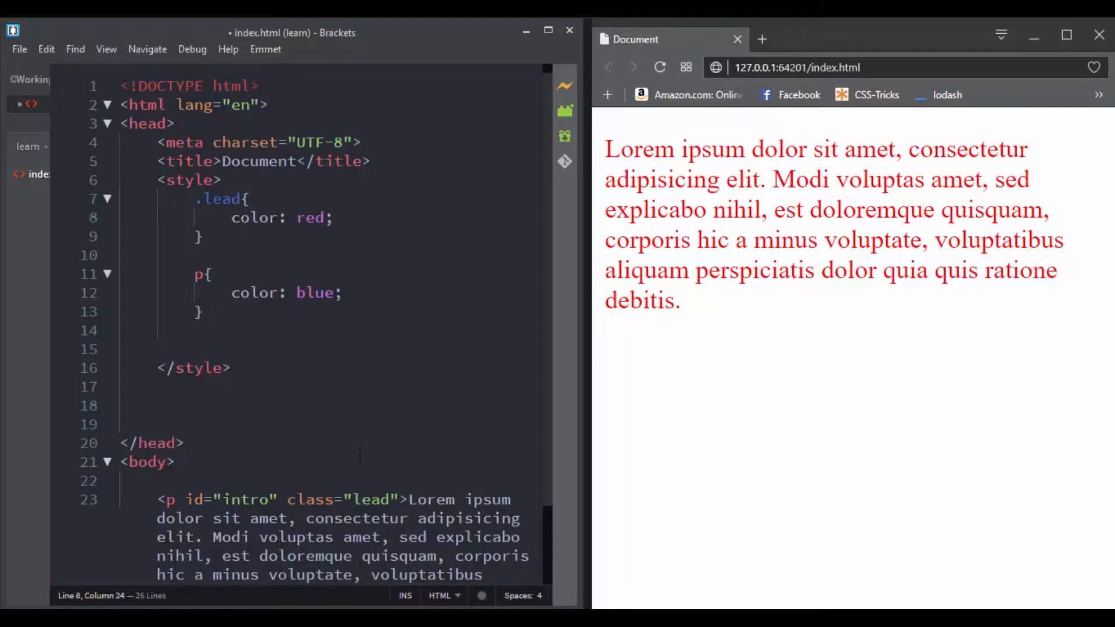
- Insert blank lines after the <style> tag, above the .lead rule
click(332, 216)
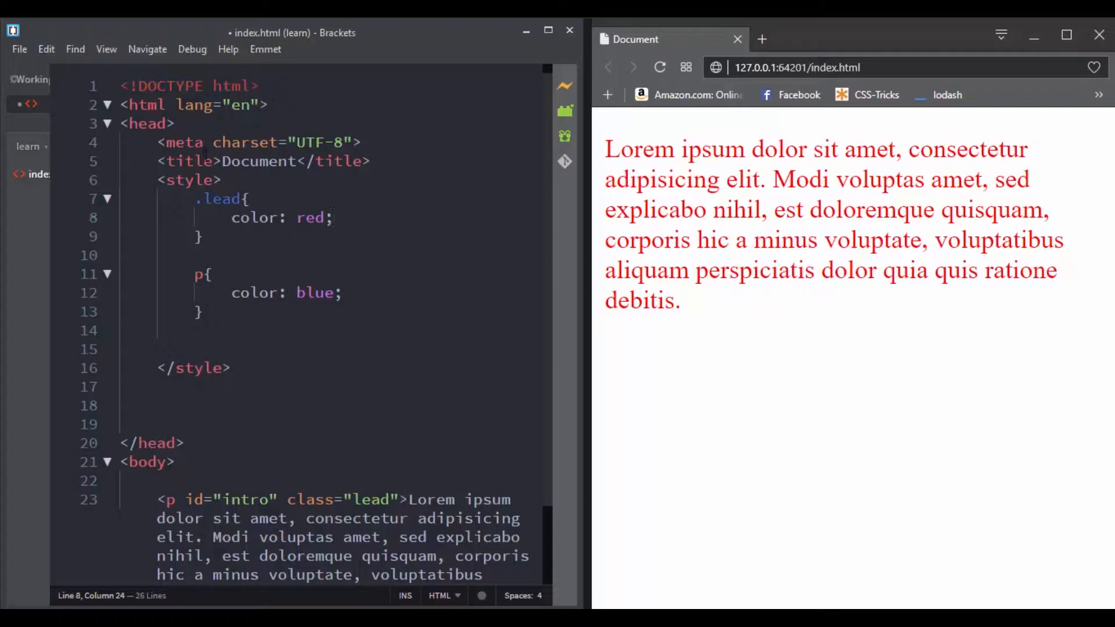
click(226, 180)
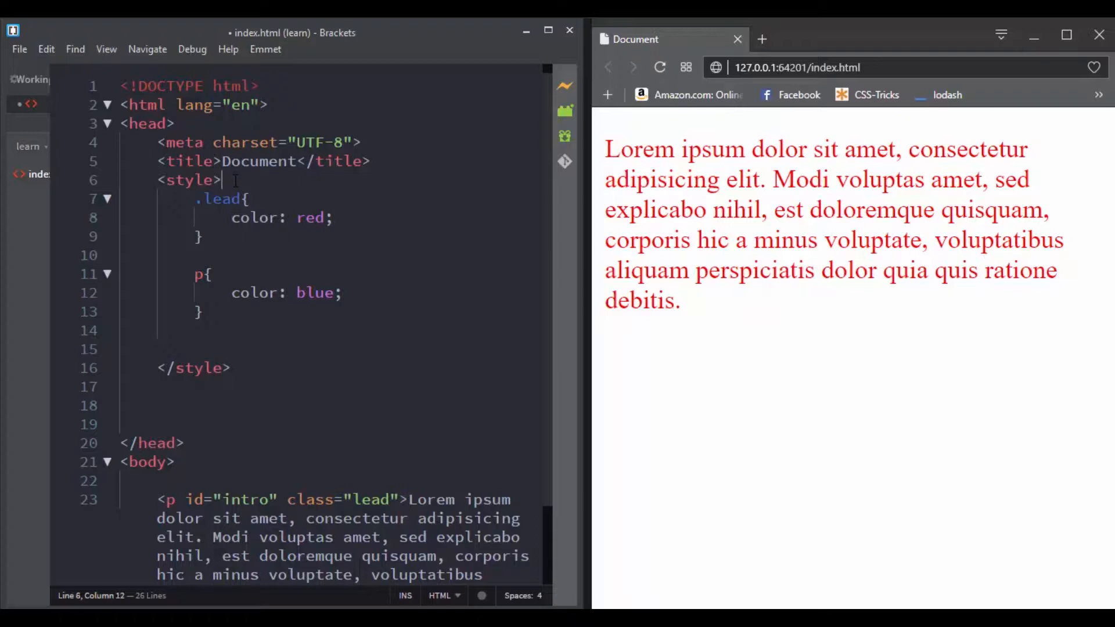
key(Enter)
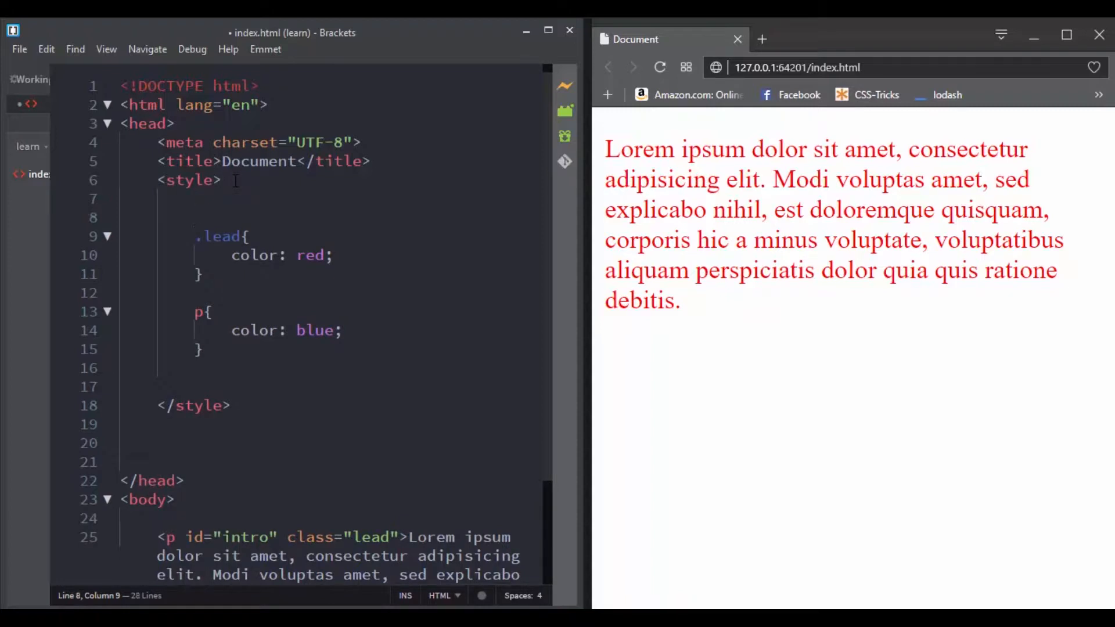
- Write an #intro rule choosing 'teal' from the code hints, turning the paragraph teal
click(189, 180)
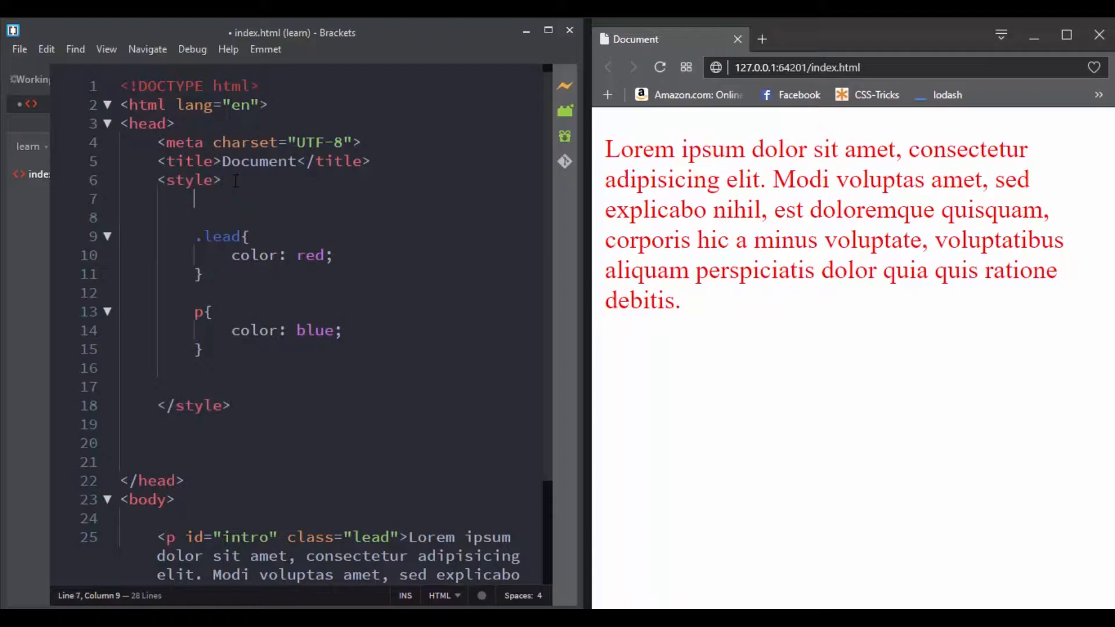
text(#intr)
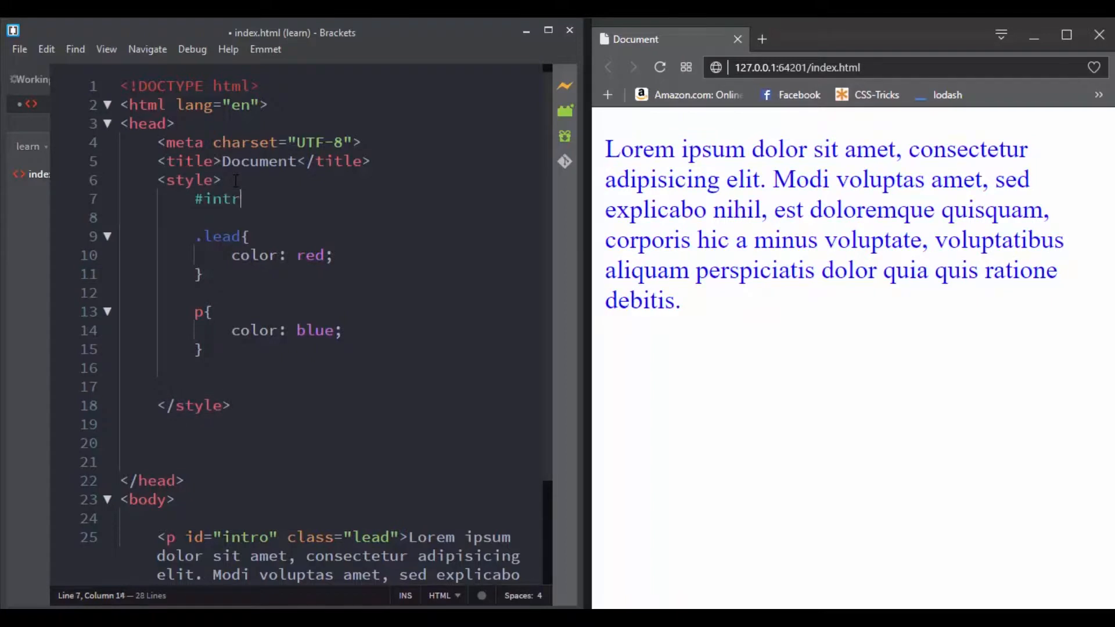
text(o{)
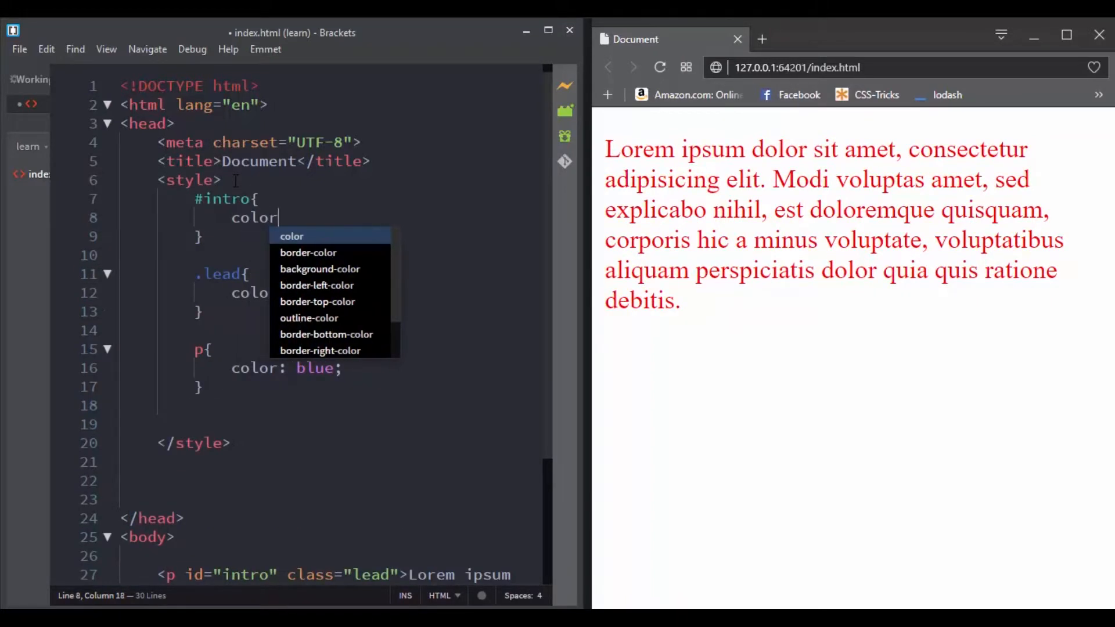
text(: te)
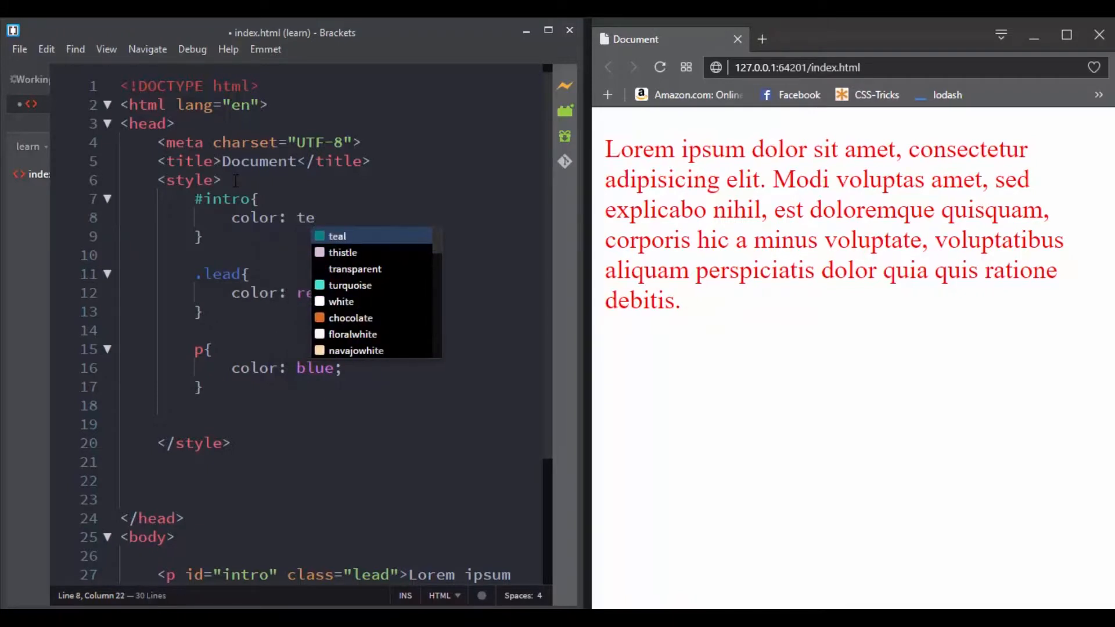
click(337, 235)
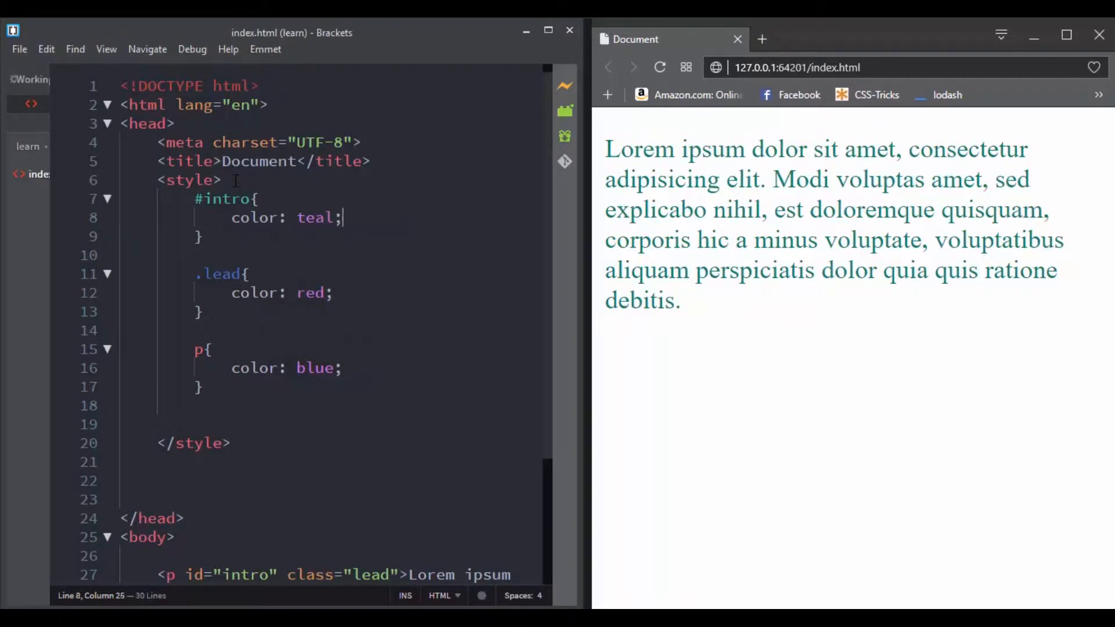